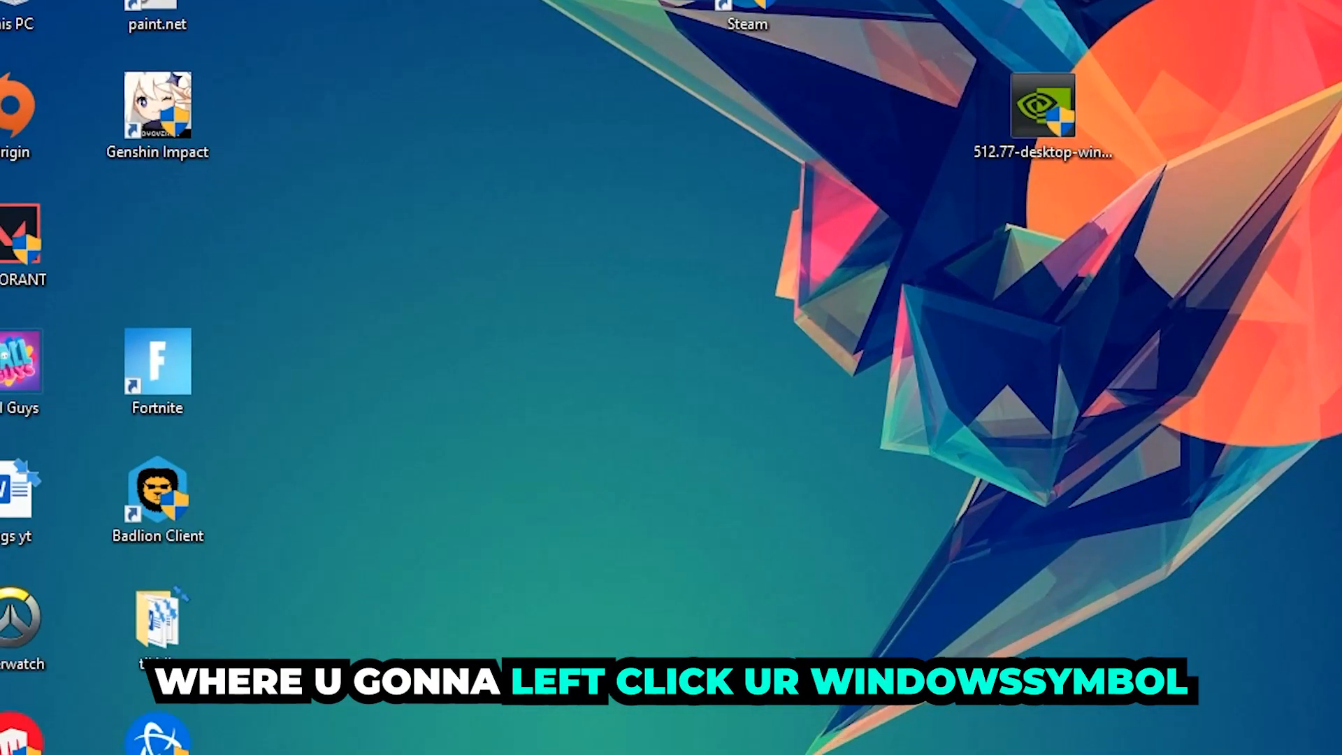
- Open Windows Defender Firewall from Windows Search and go to allowing apps through it
click(12, 735)
text(wind)
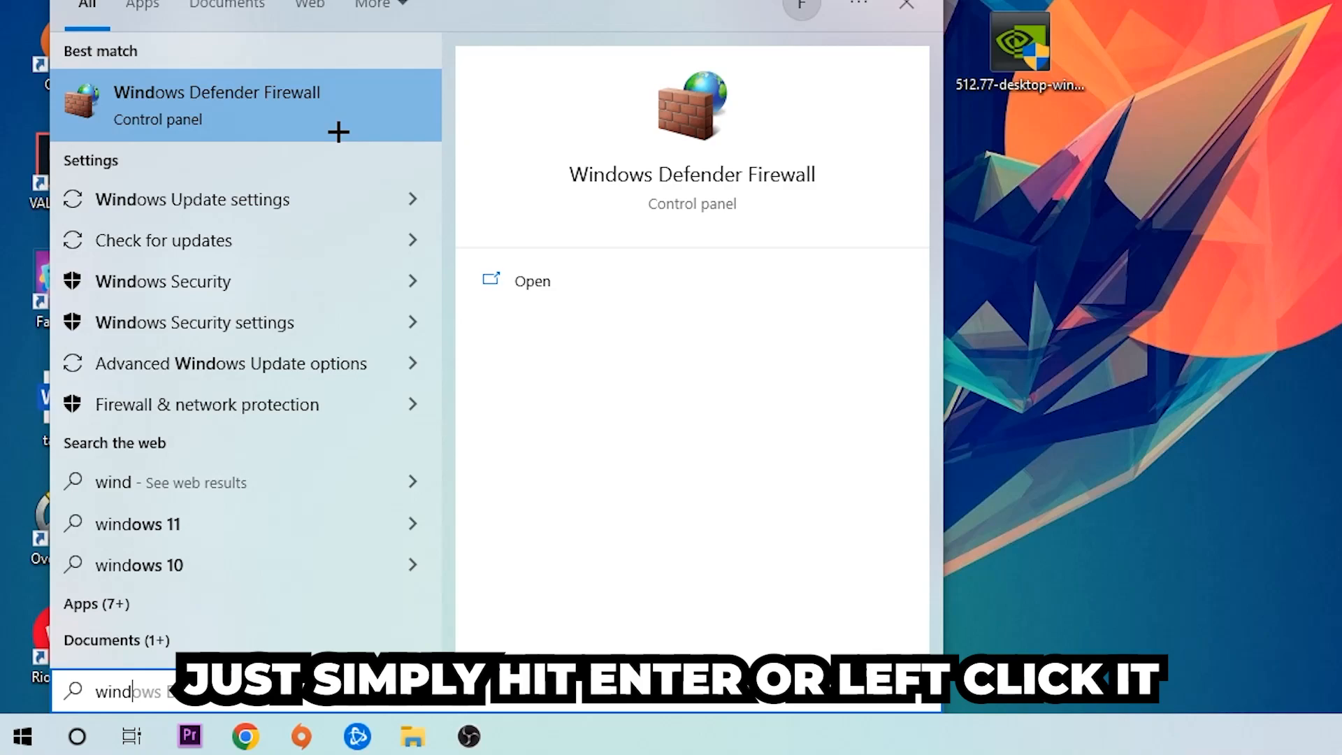
click(217, 93)
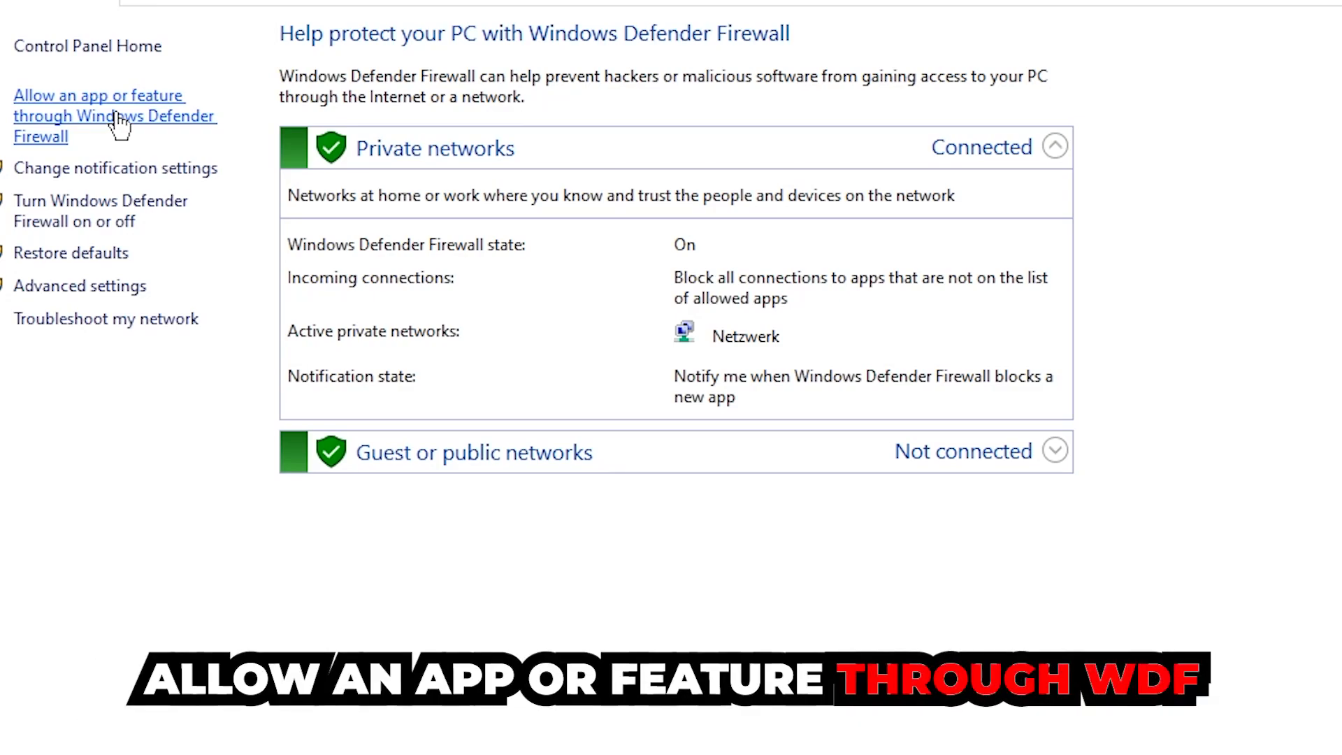
click(91, 96)
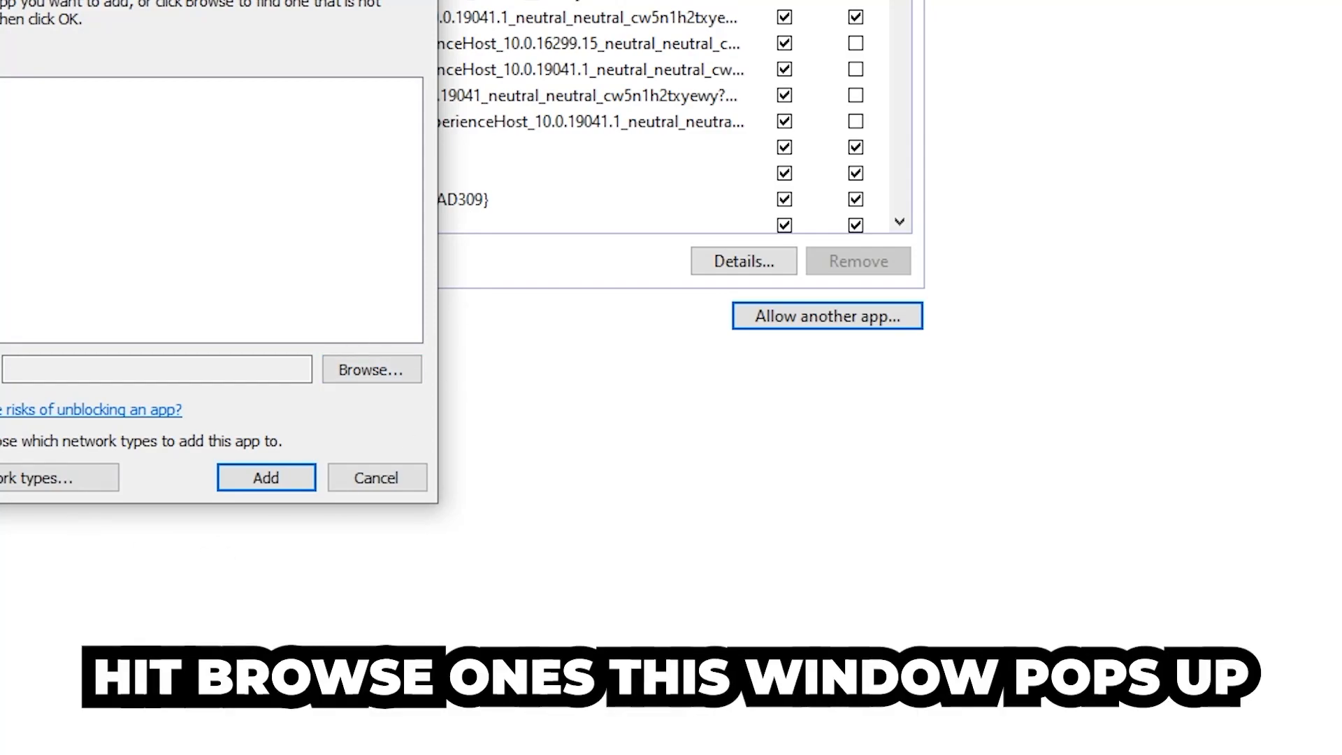
- Browse to the program's executable and add it to the firewall's allowed apps
click(370, 369)
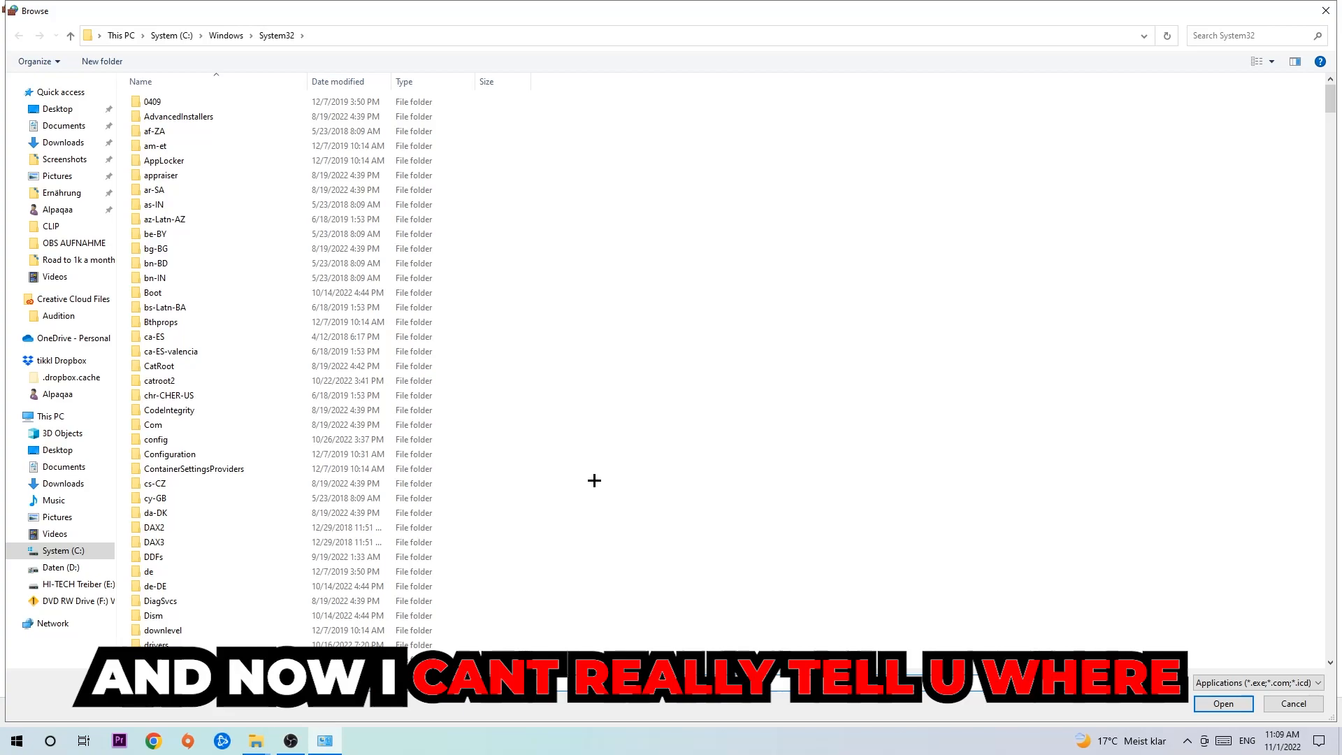
mouse_move(577, 475)
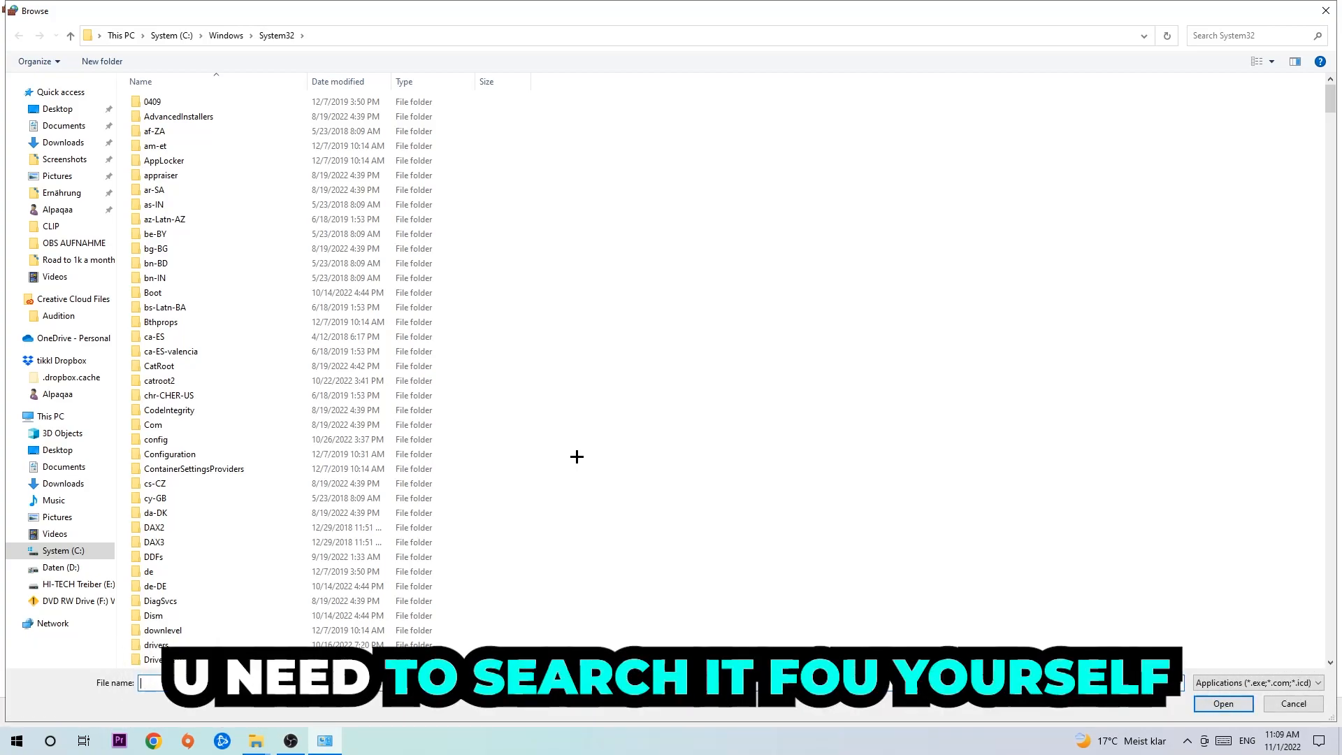
mouse_move(1236, 180)
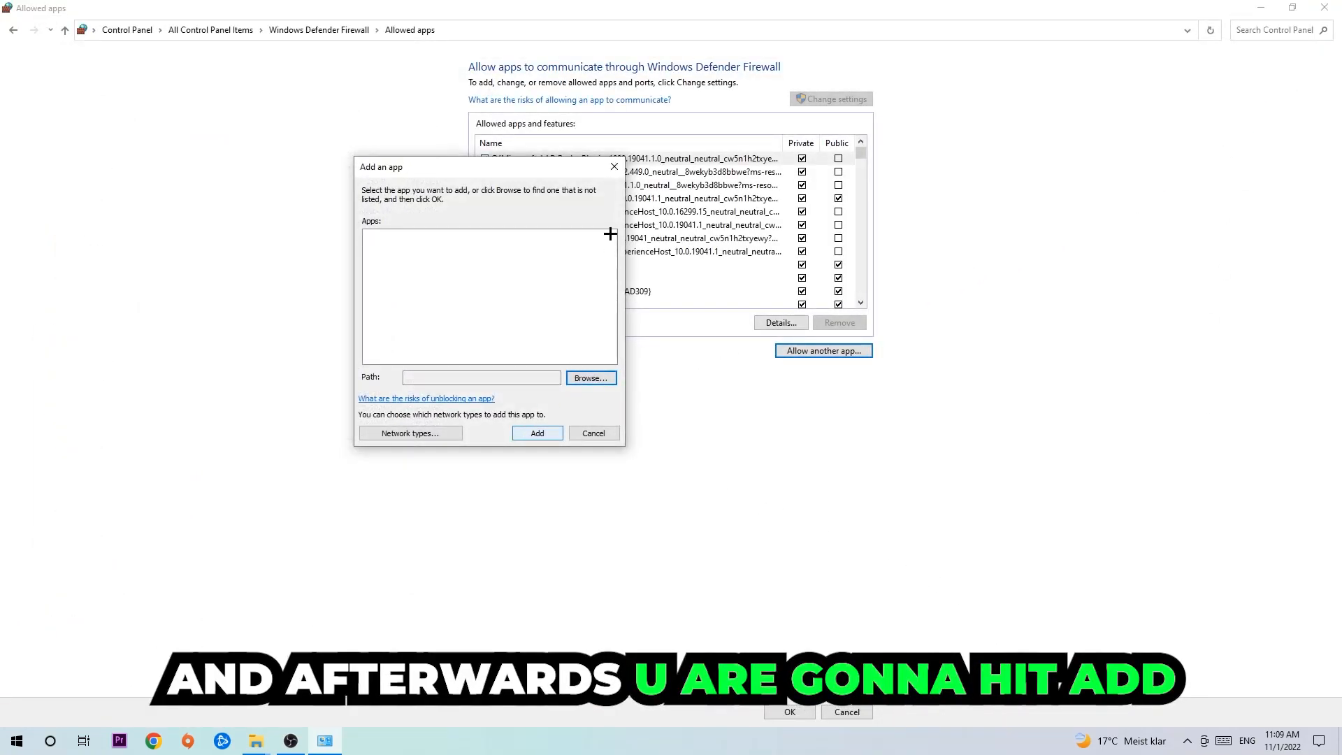
click(537, 433)
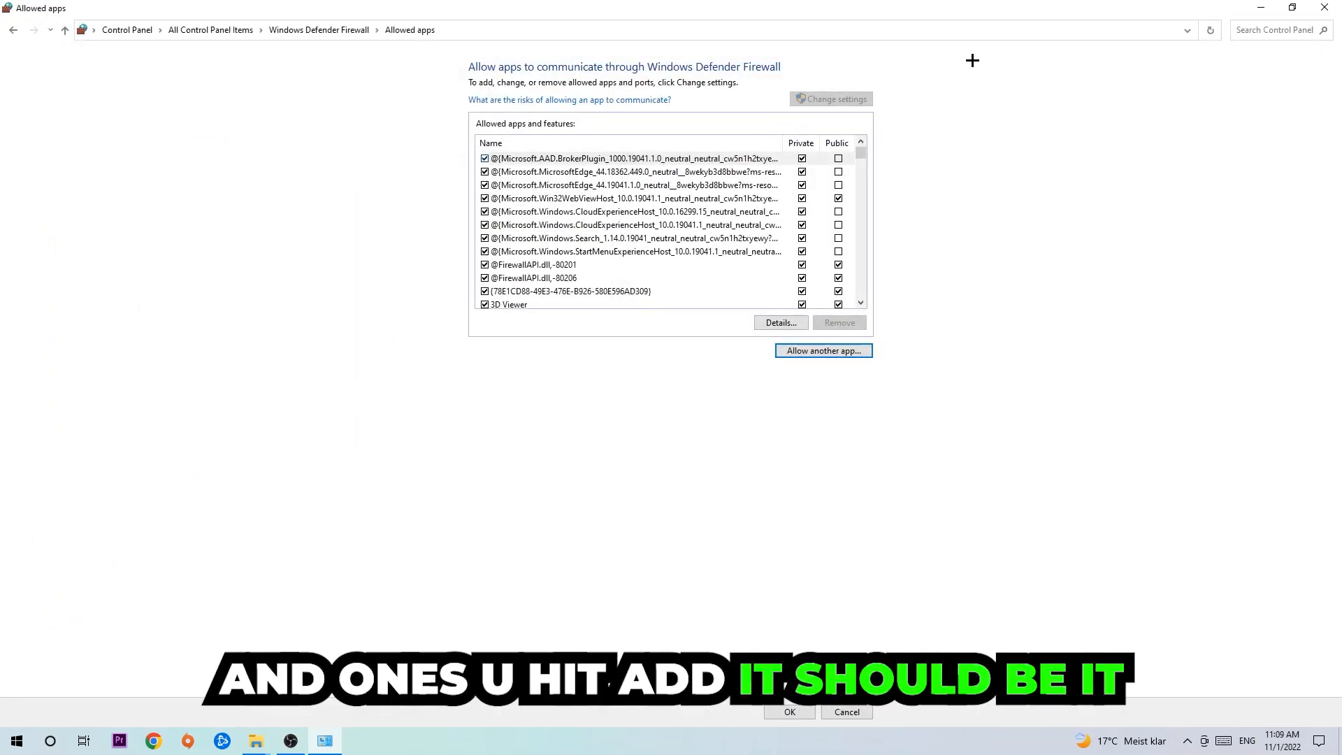